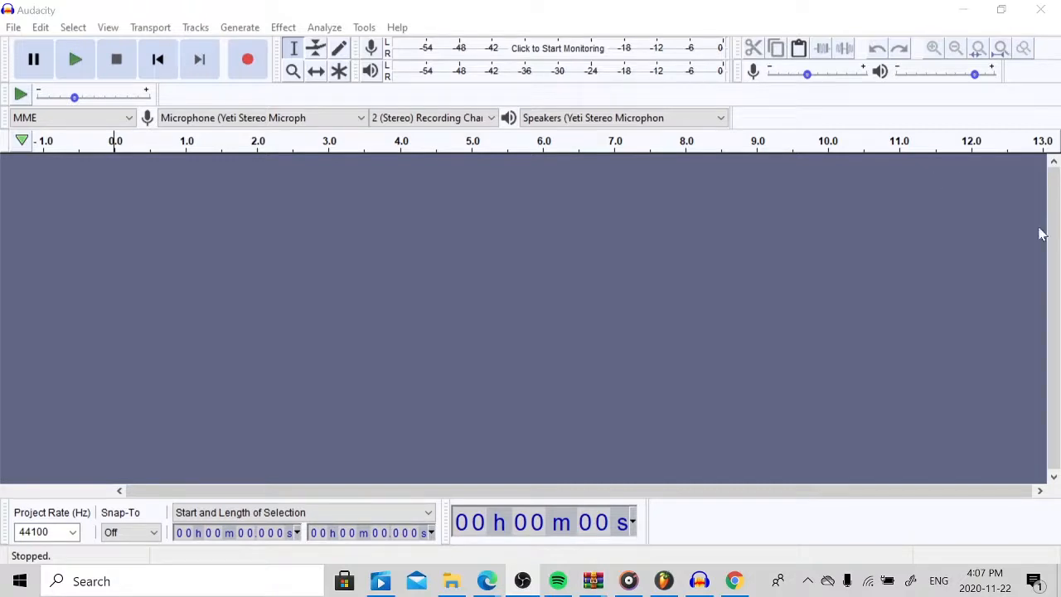
mouse_move(488, 199)
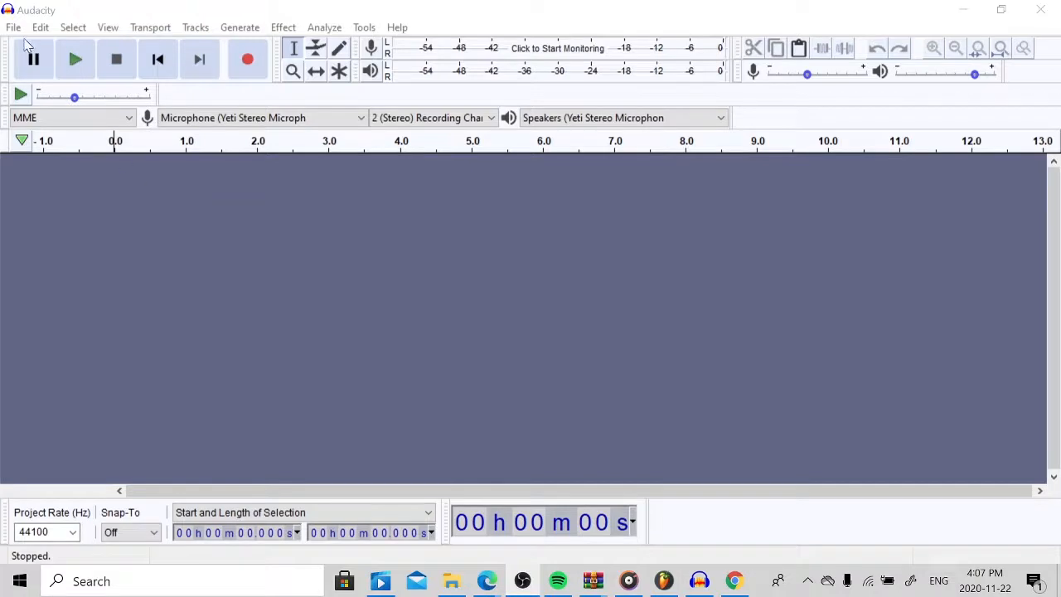
Import 'Last Time- Hesed Beats' from Downloads into Audacity as a stereo track.
click(12, 28)
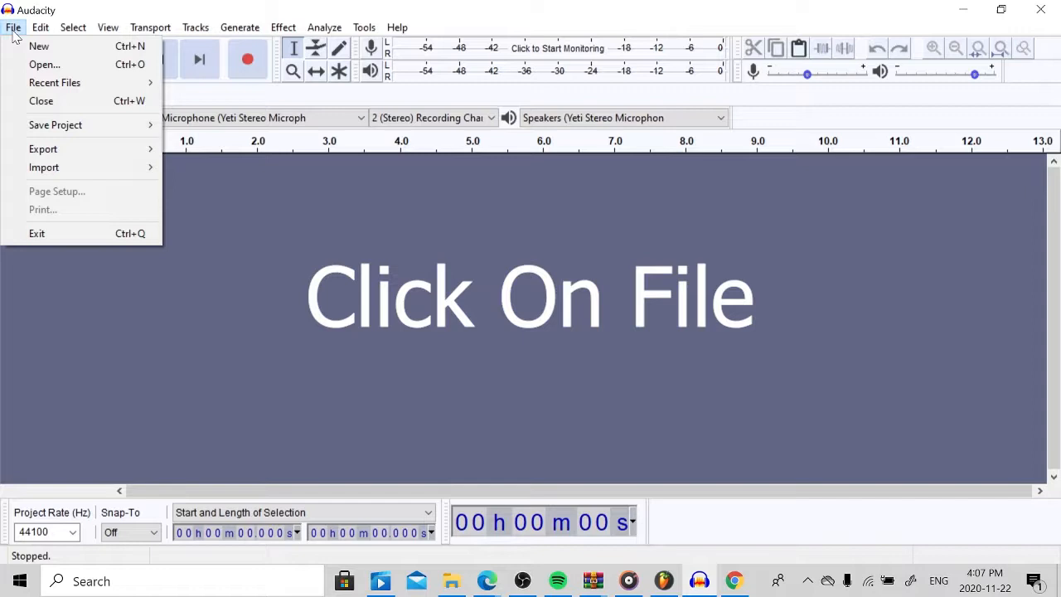
mouse_move(40, 100)
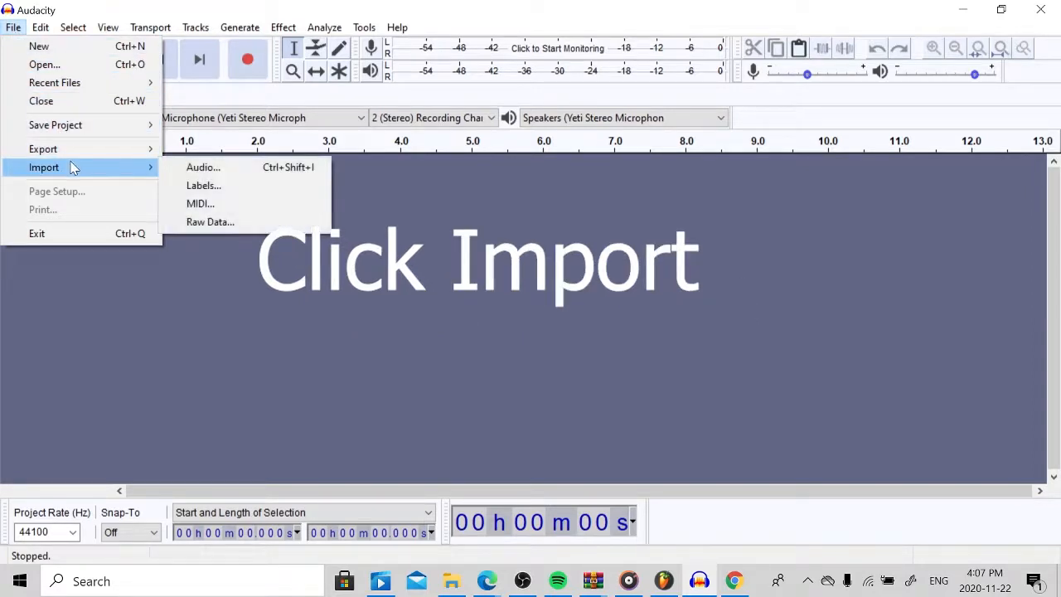
mouse_move(204, 166)
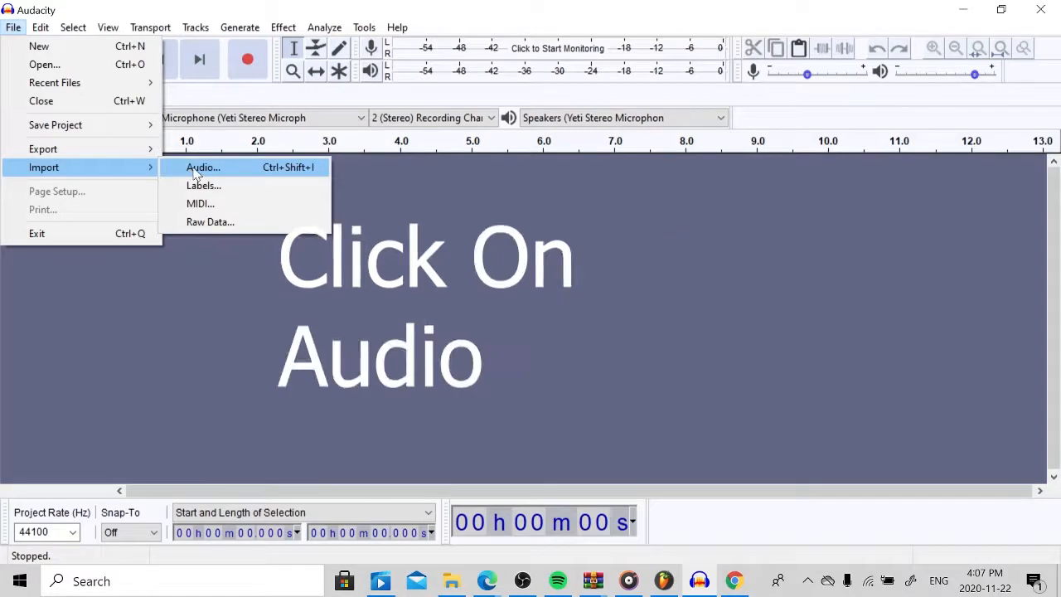
click(202, 167)
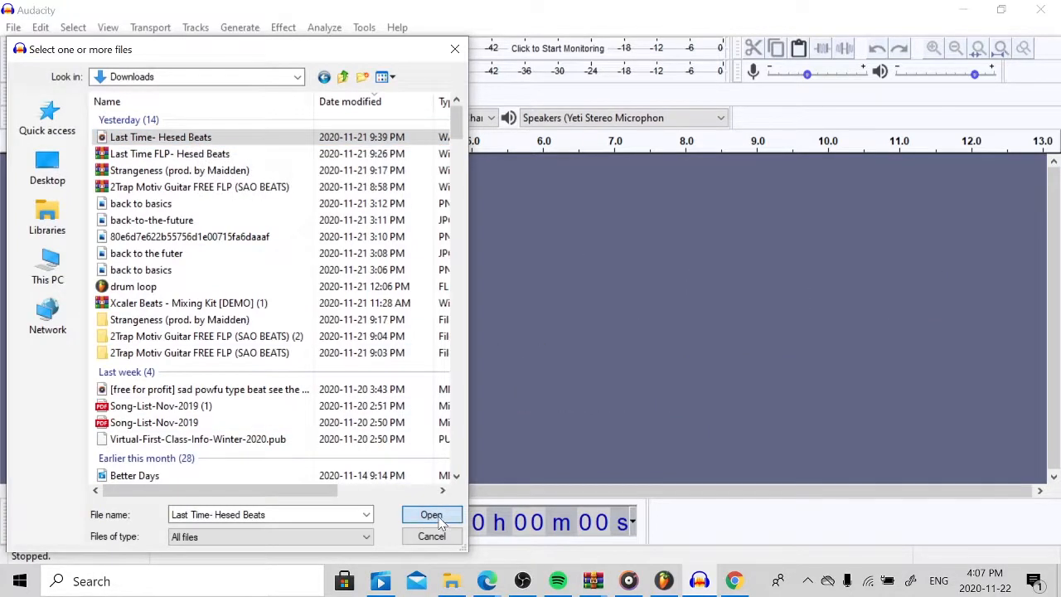
click(431, 514)
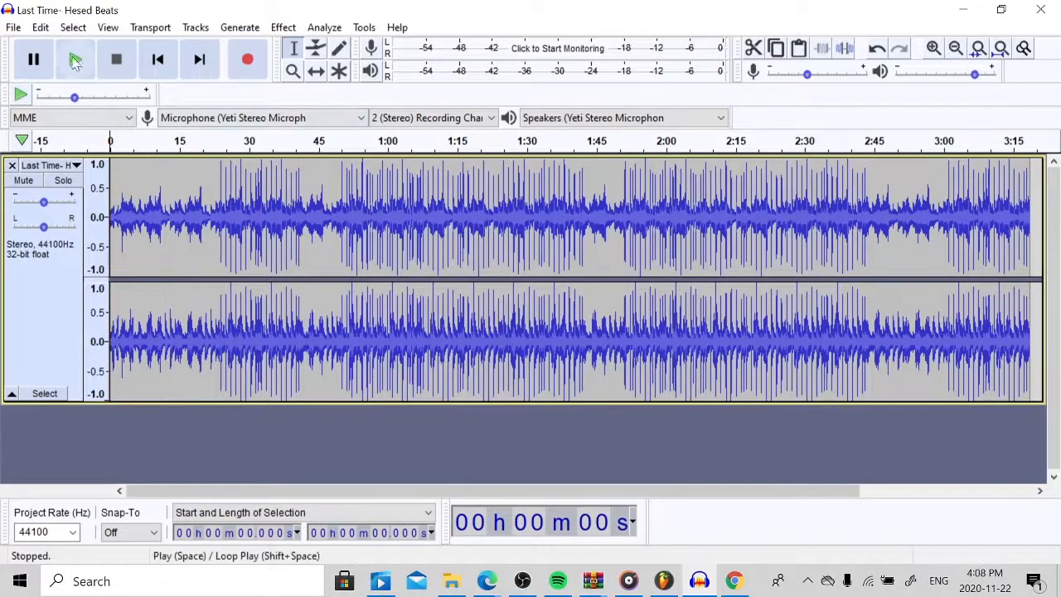
Play the imported Last Time beat to preview it.
click(75, 59)
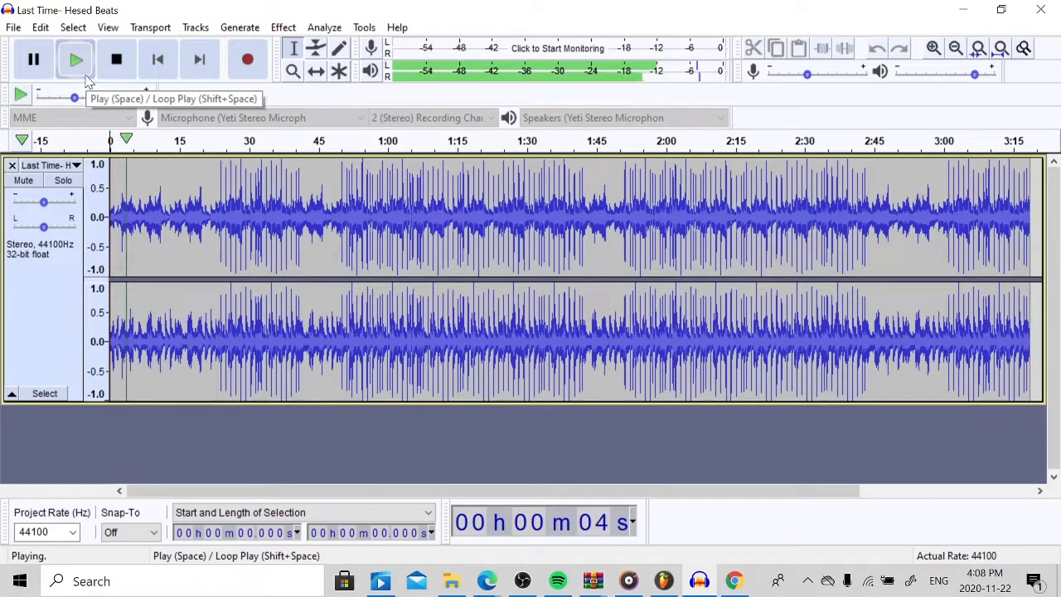
click(116, 58)
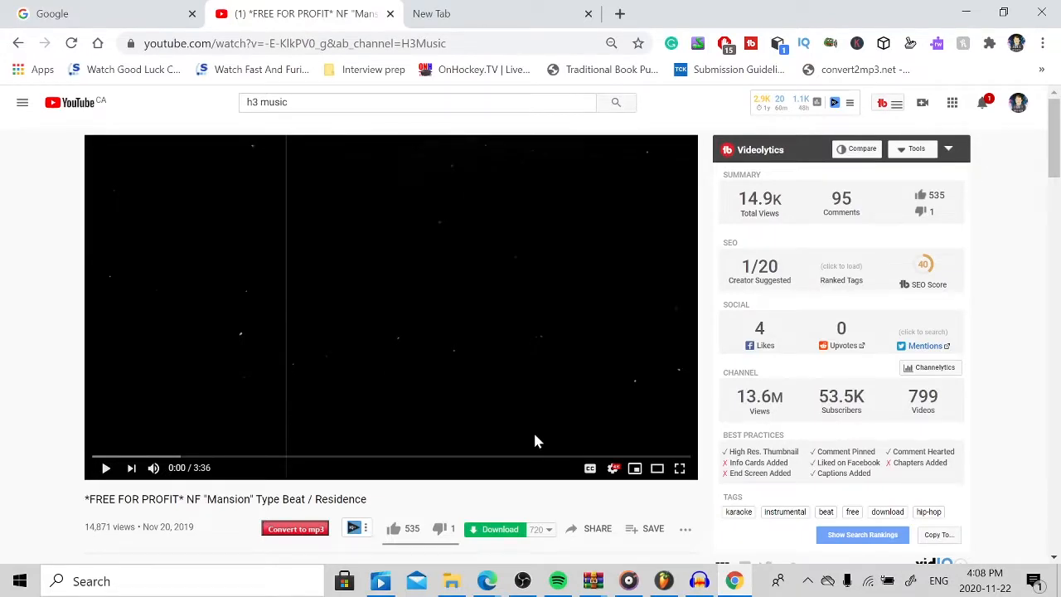
mouse_move(406, 385)
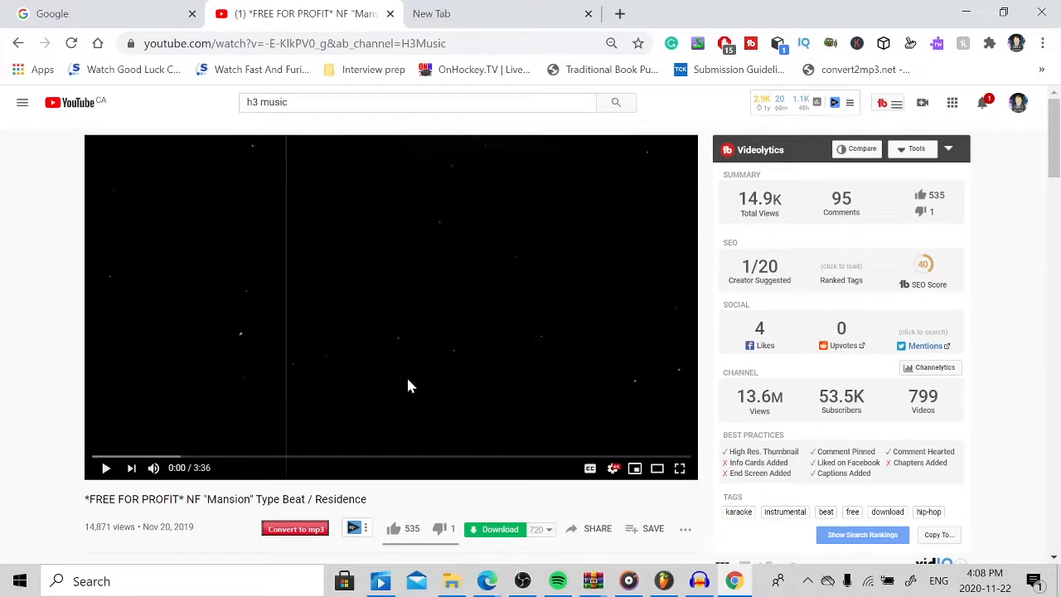
Scroll down and like the NF Mansion type beat video, reaching 536 likes.
scroll(down, 3)
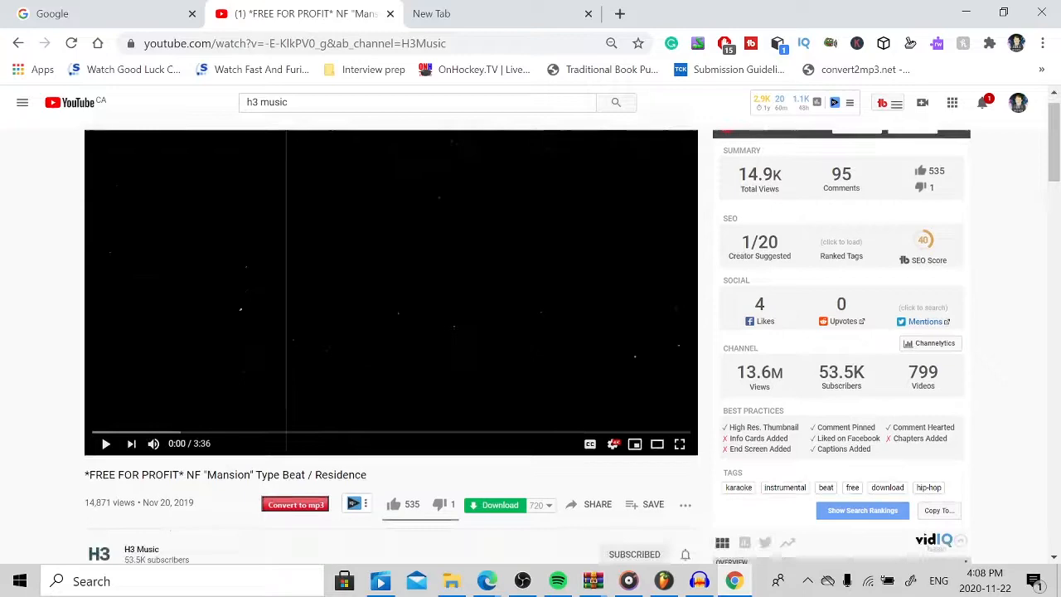
scroll(down, 3)
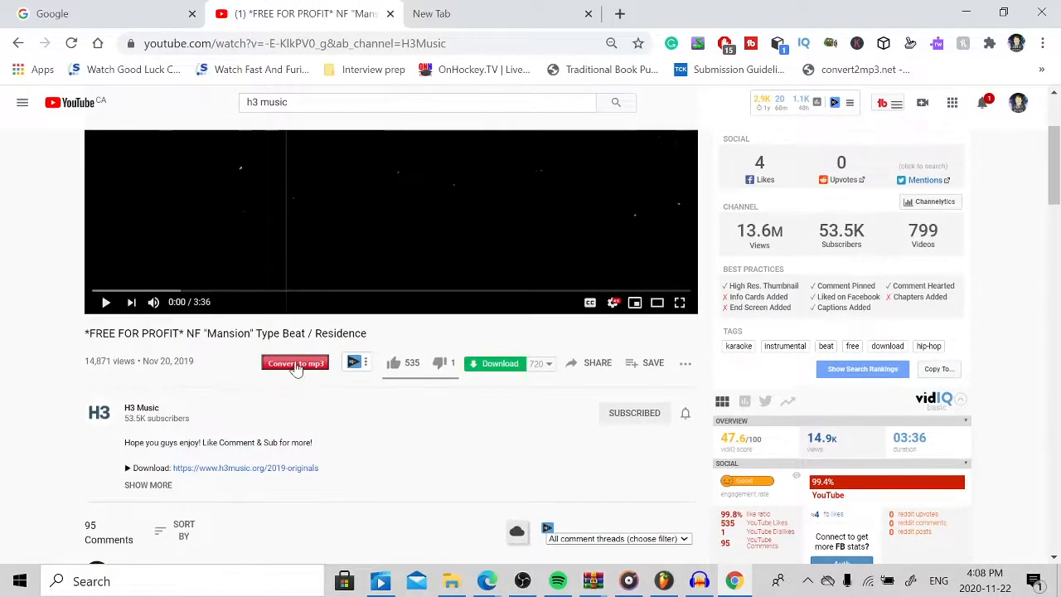
click(394, 362)
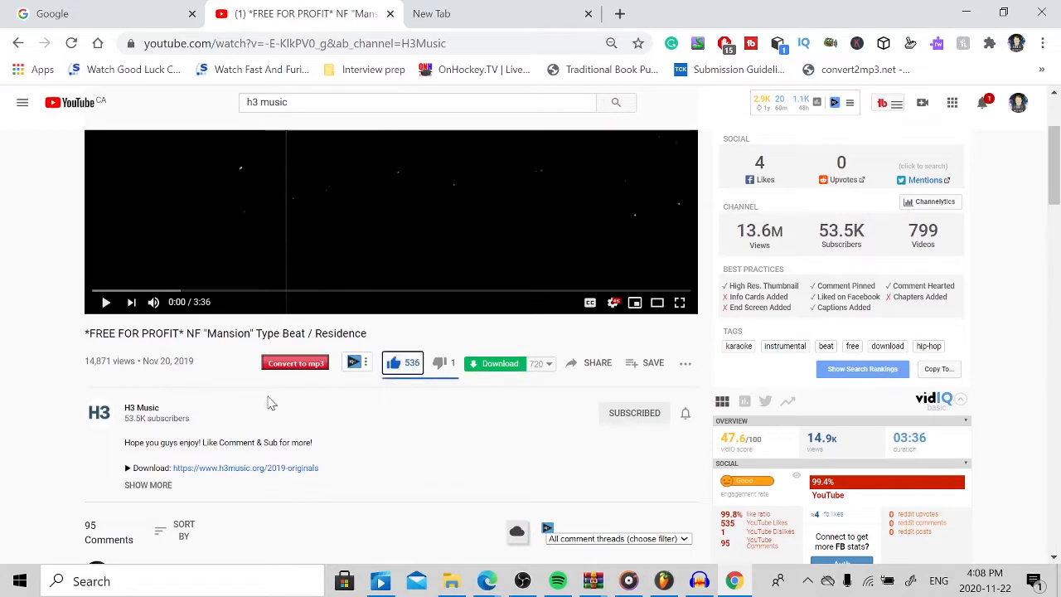
click(393, 362)
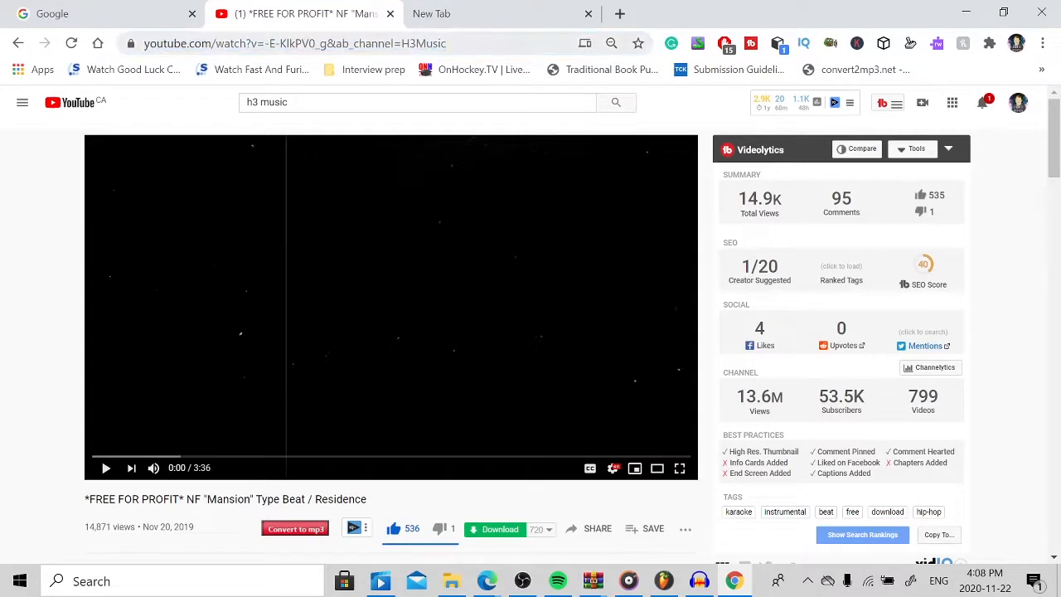
Bring up the copy options for the beat video's address in Chrome.
right_click(290, 43)
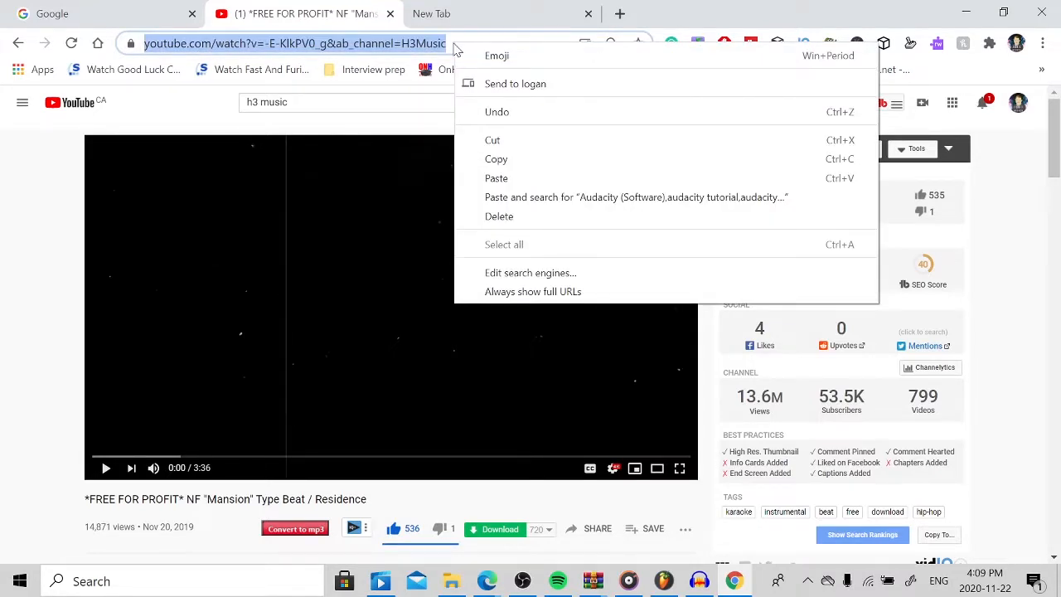
mouse_move(495, 158)
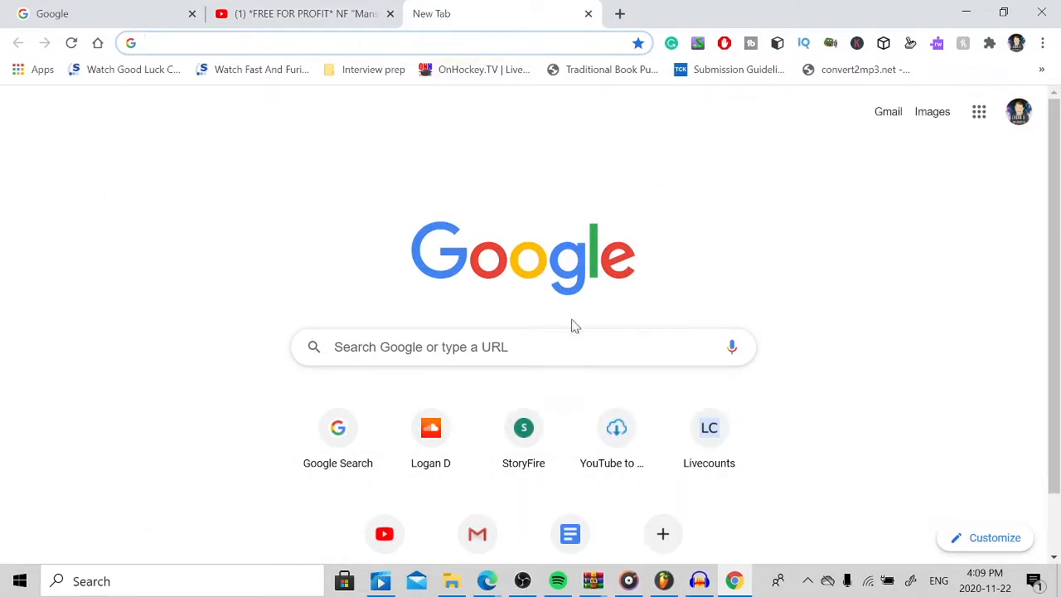
Go to ytmp3.cc in the new tab.
text(ytmp3.cc/en13/)
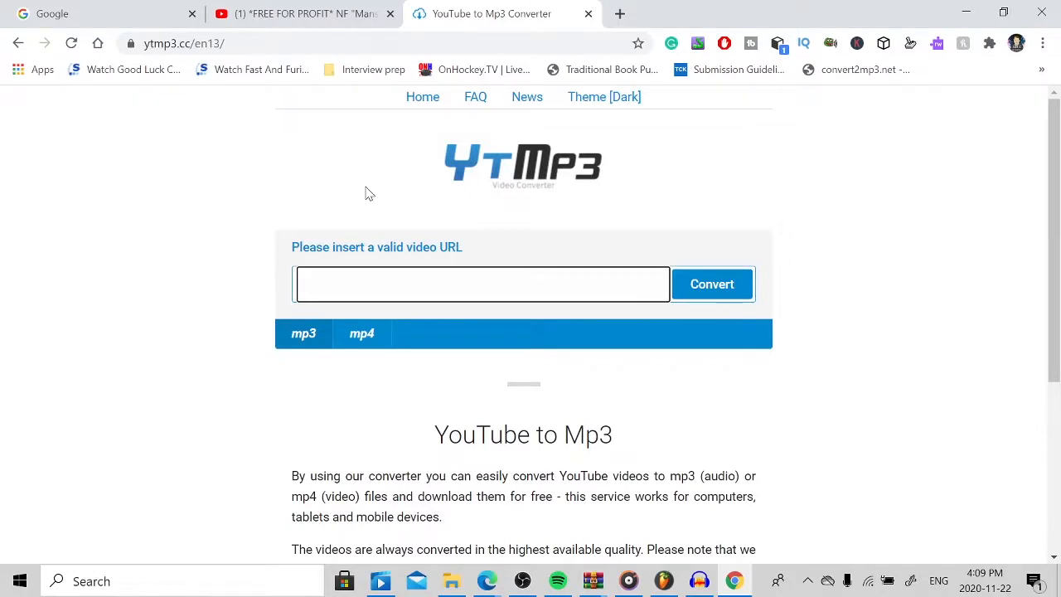
Paste the Mansion beat video link into YTMP3 and convert it to MP3.
click(482, 284)
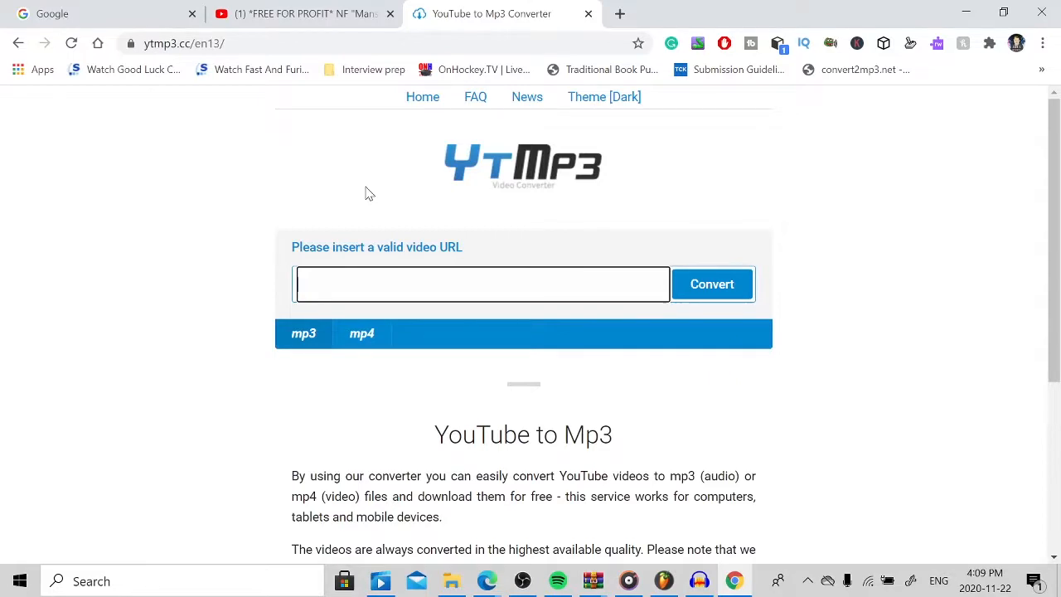
mouse_move(273, 123)
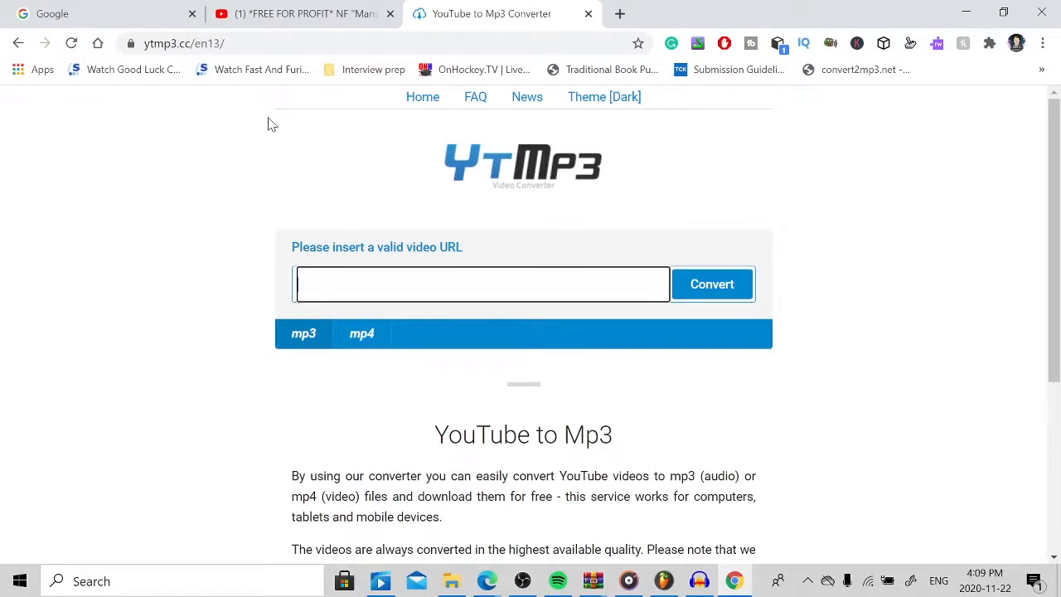
right_click(480, 285)
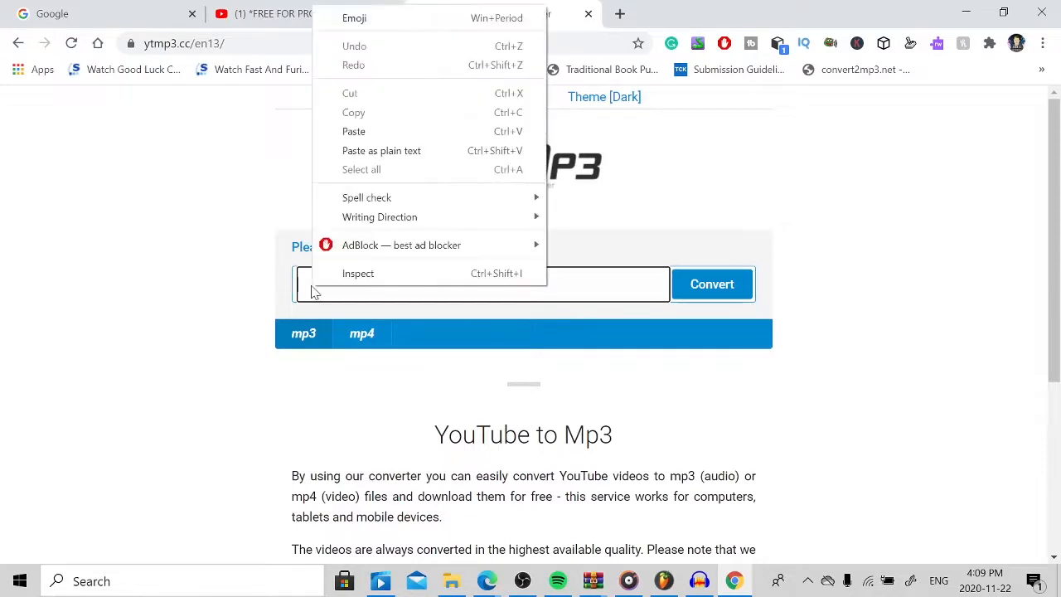
mouse_move(354, 130)
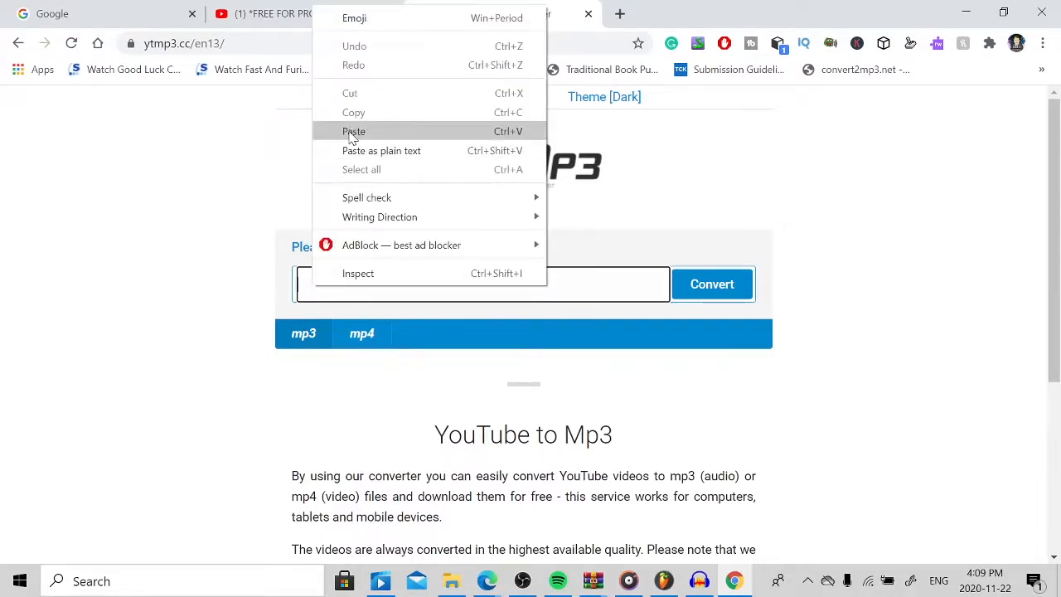
click(354, 131)
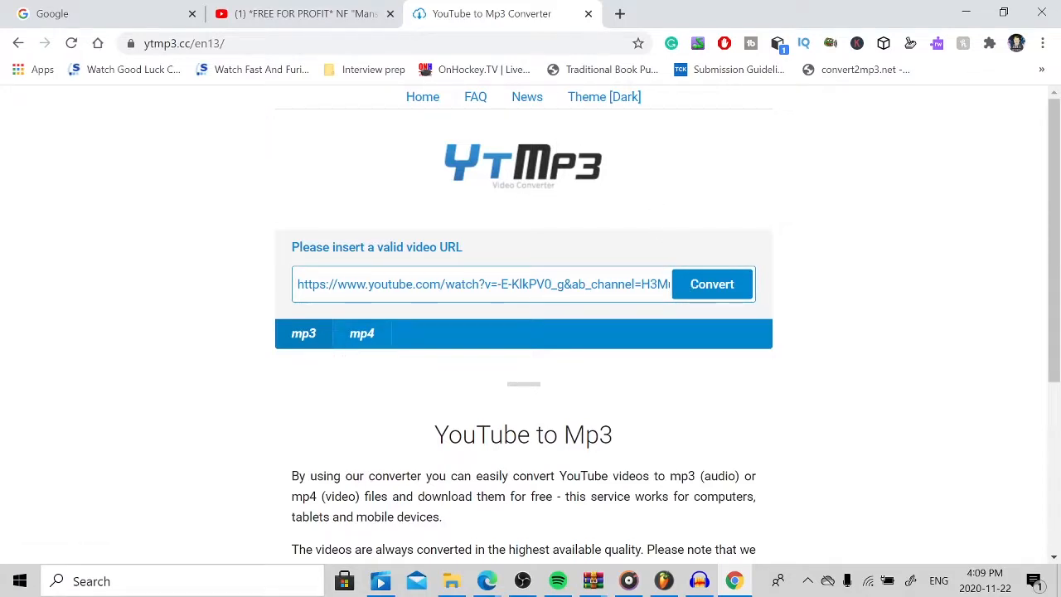
click(711, 284)
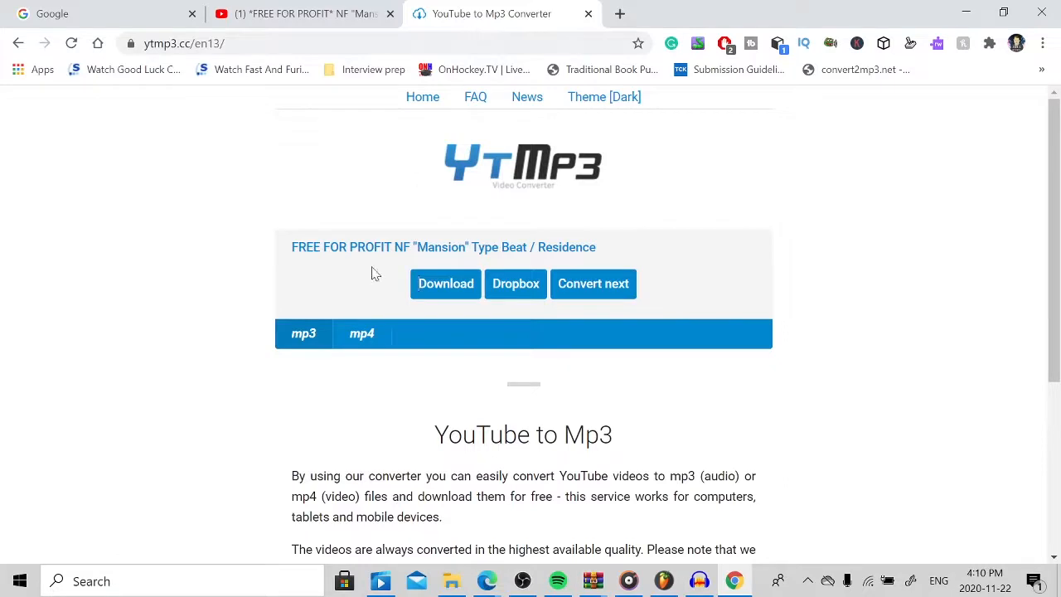
mouse_move(463, 309)
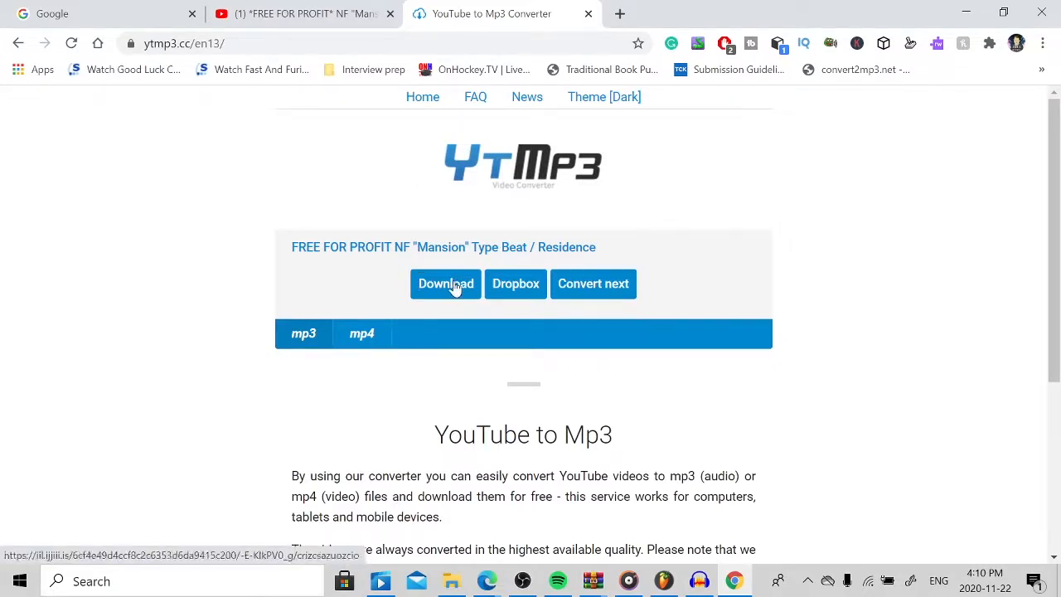
Download the converted NF Mansion type beat MP3.
click(445, 284)
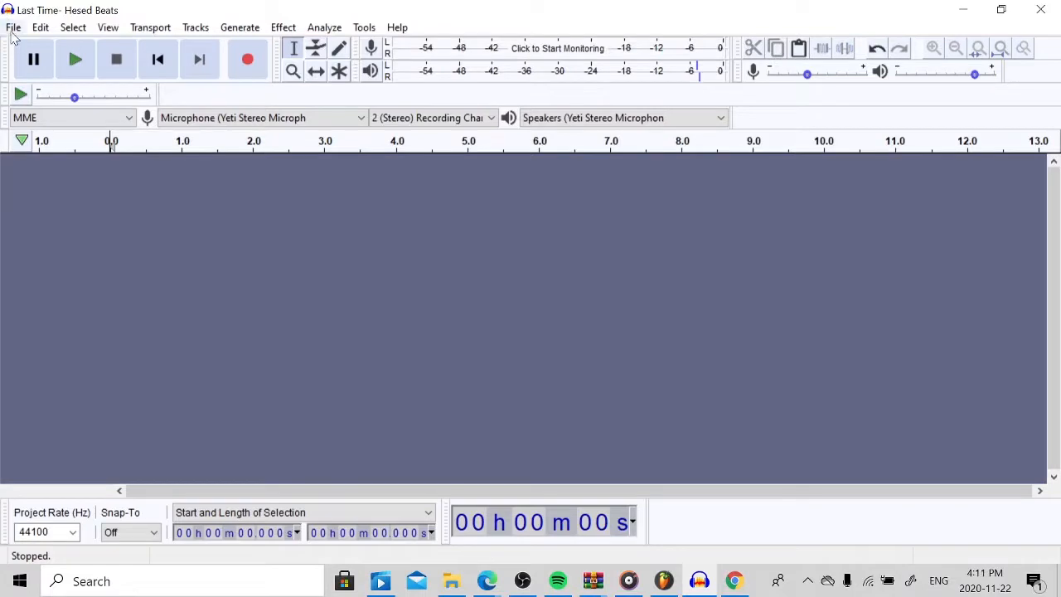
Import the downloaded FREE FOR PROFIT NF Mansion MP3 into Audacity as a stereo track.
click(13, 28)
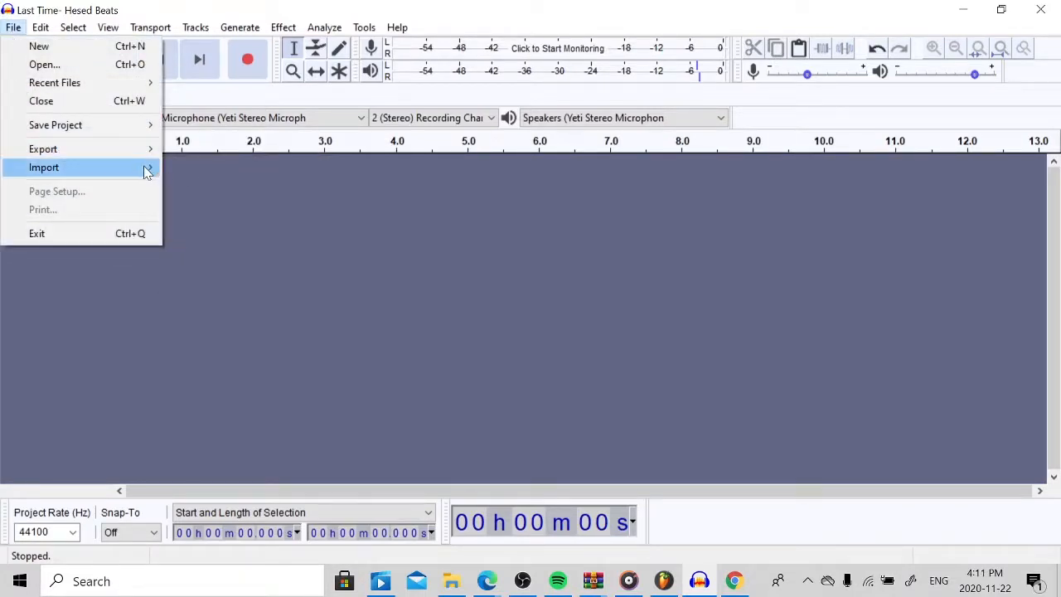
click(44, 166)
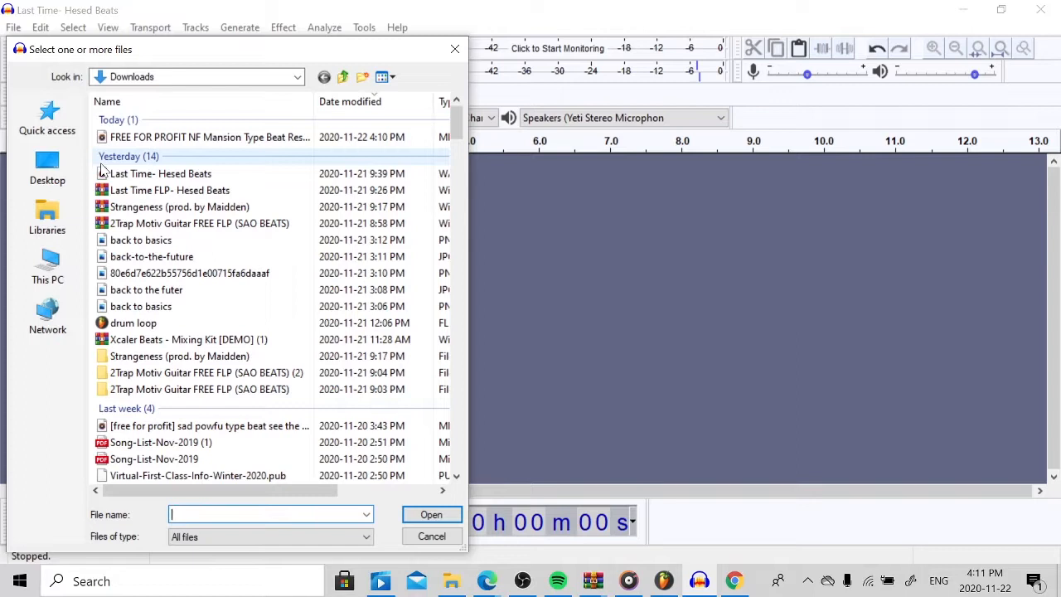
click(207, 137)
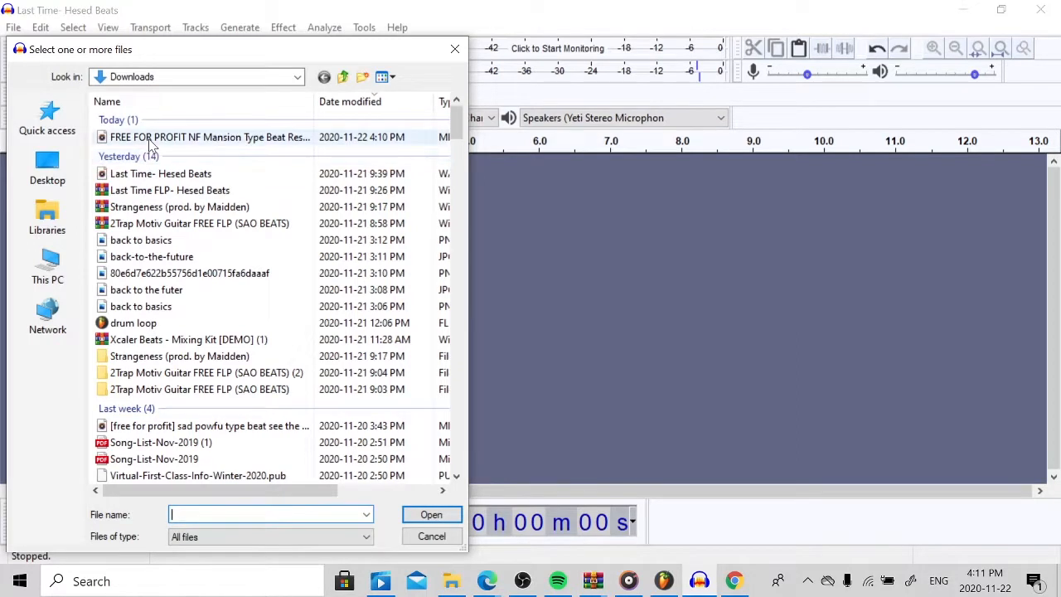
click(209, 137)
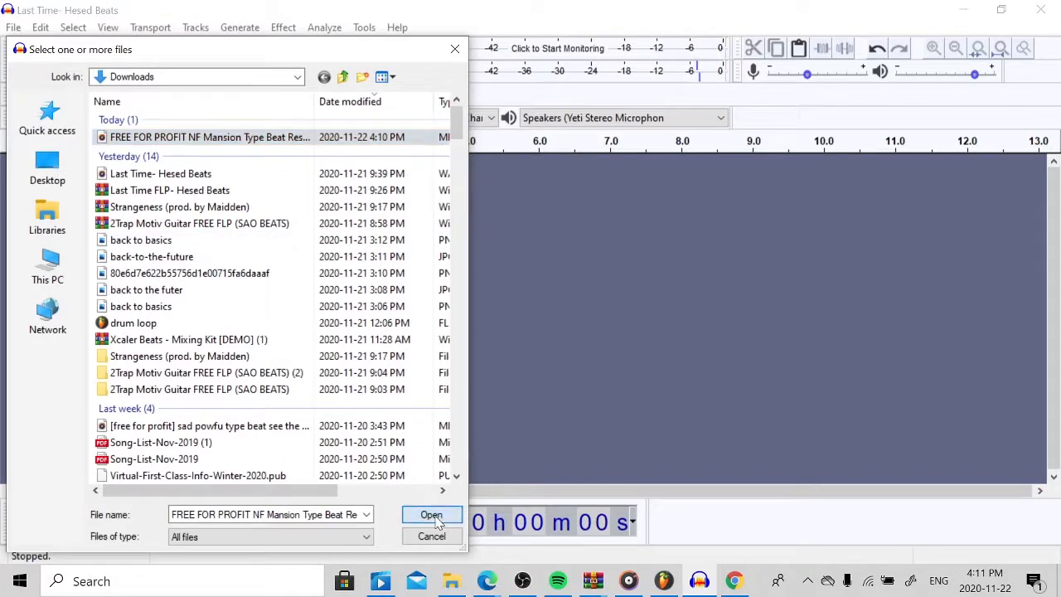
click(431, 515)
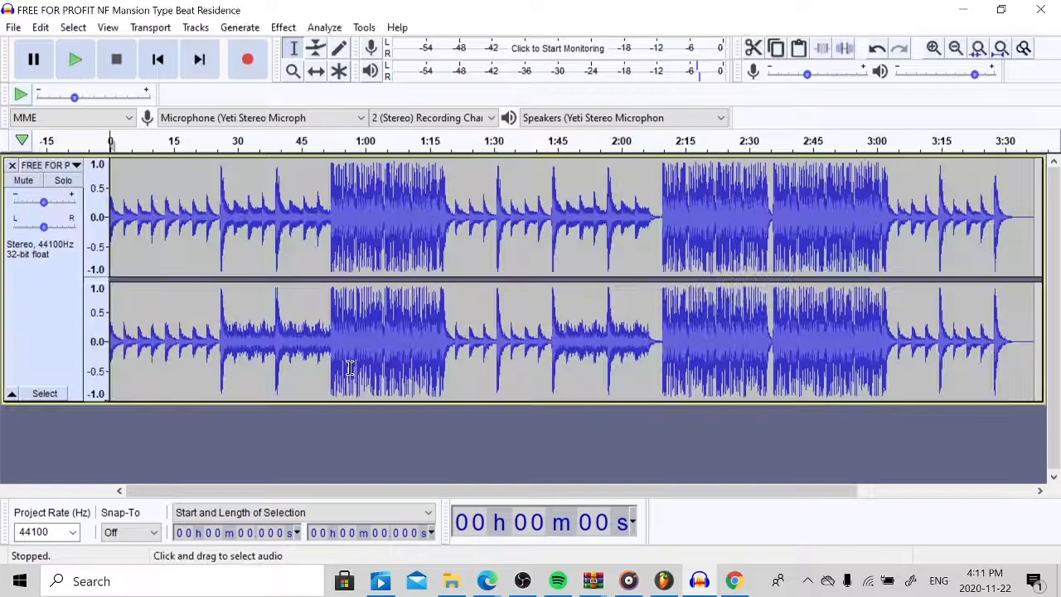
click(75, 59)
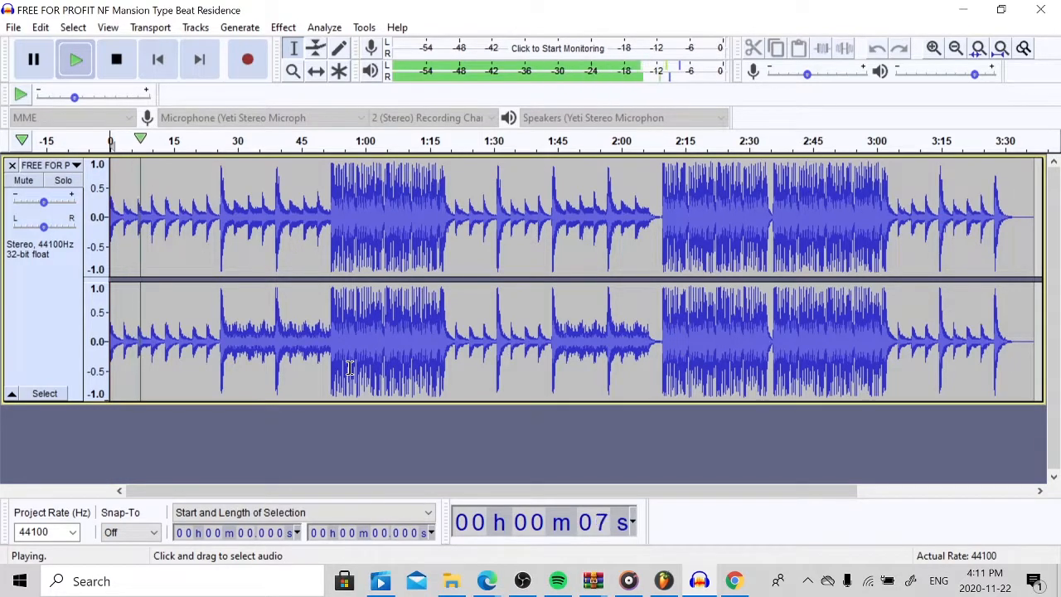
click(116, 59)
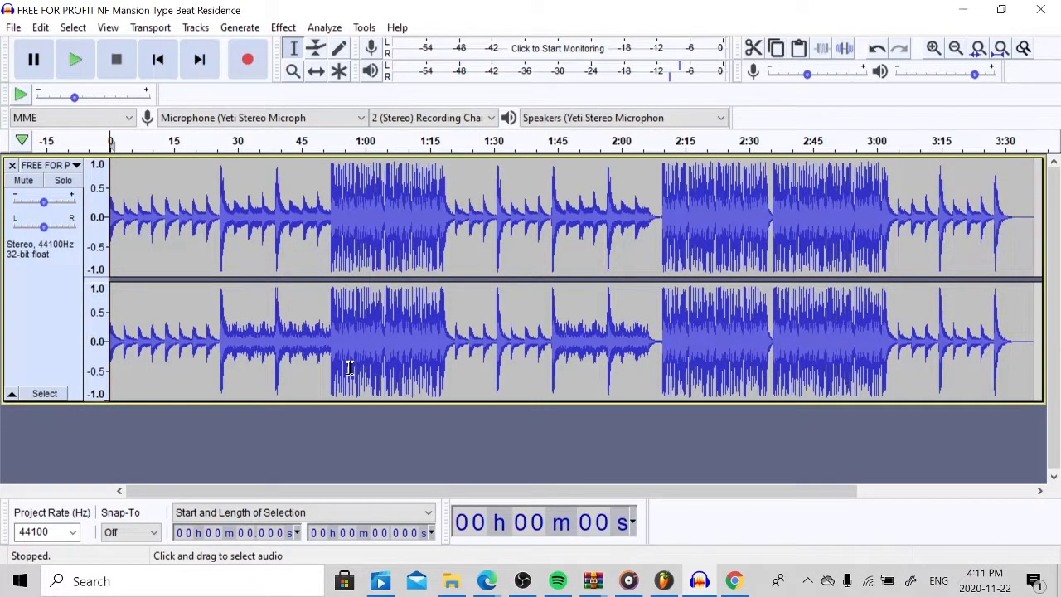